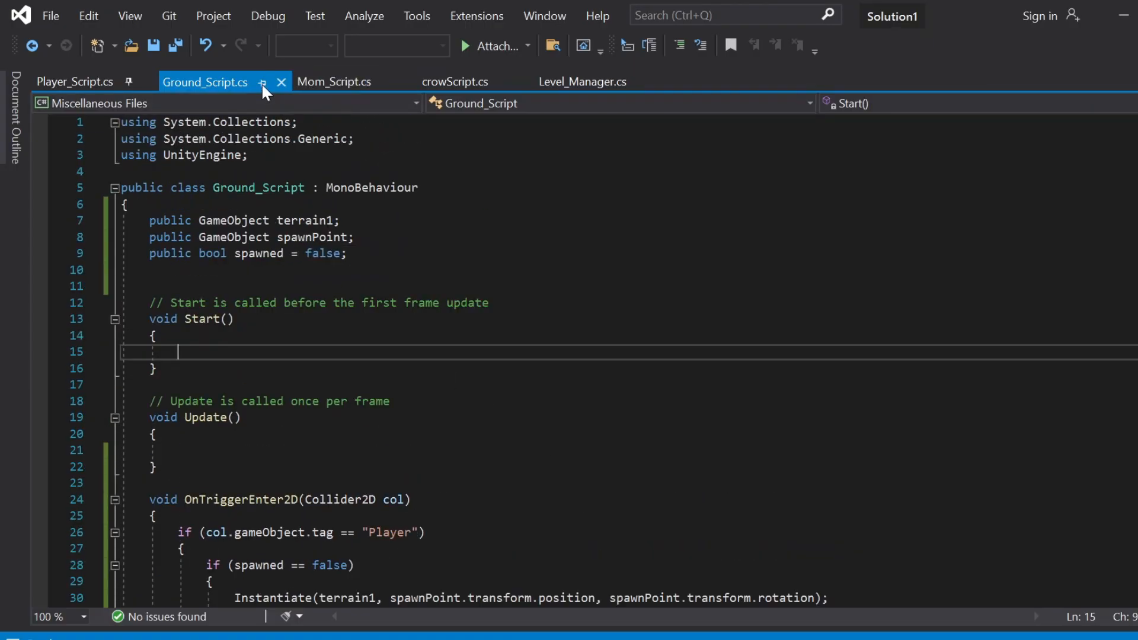
mouse_move(455, 82)
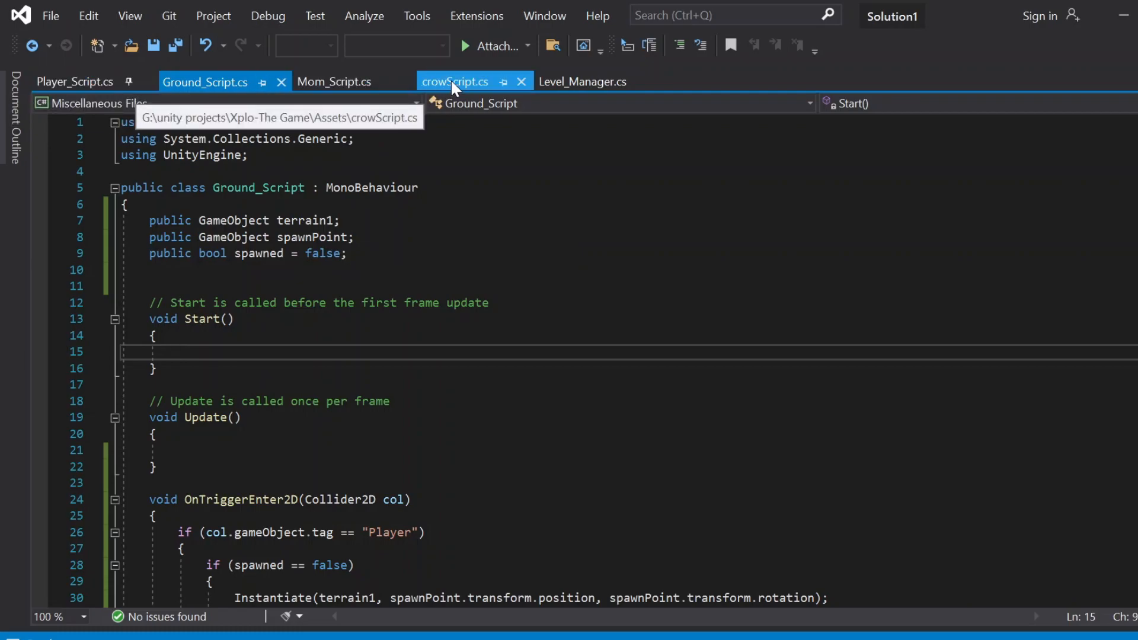
Step: Switch to Player_Script.cs and scroll down to the Update method
left_click(73, 82)
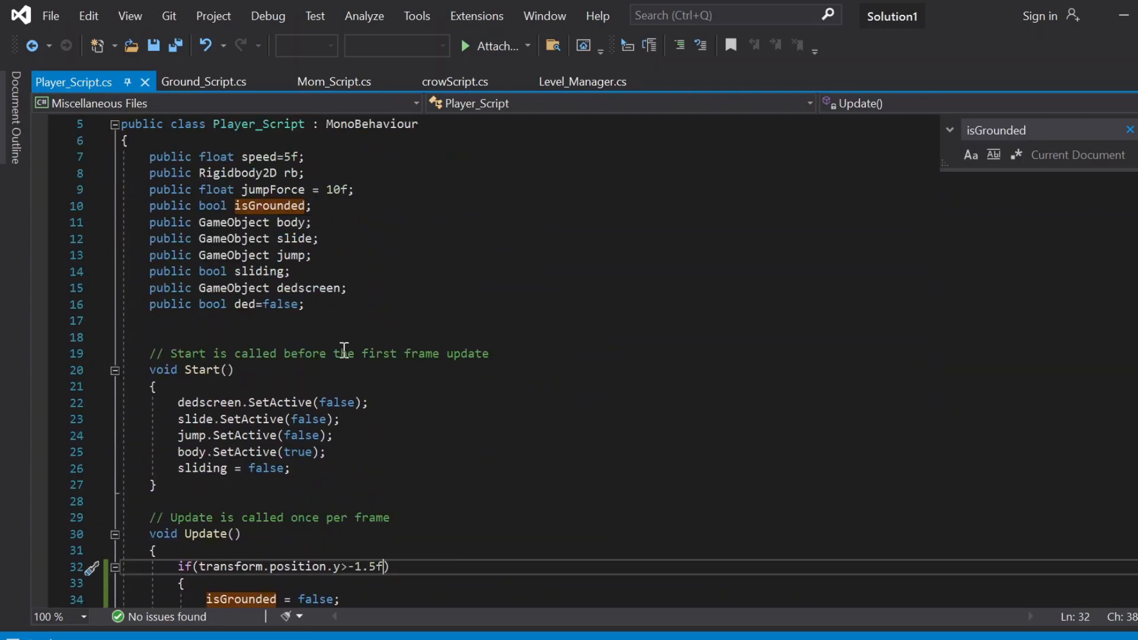
scroll("down", 3)
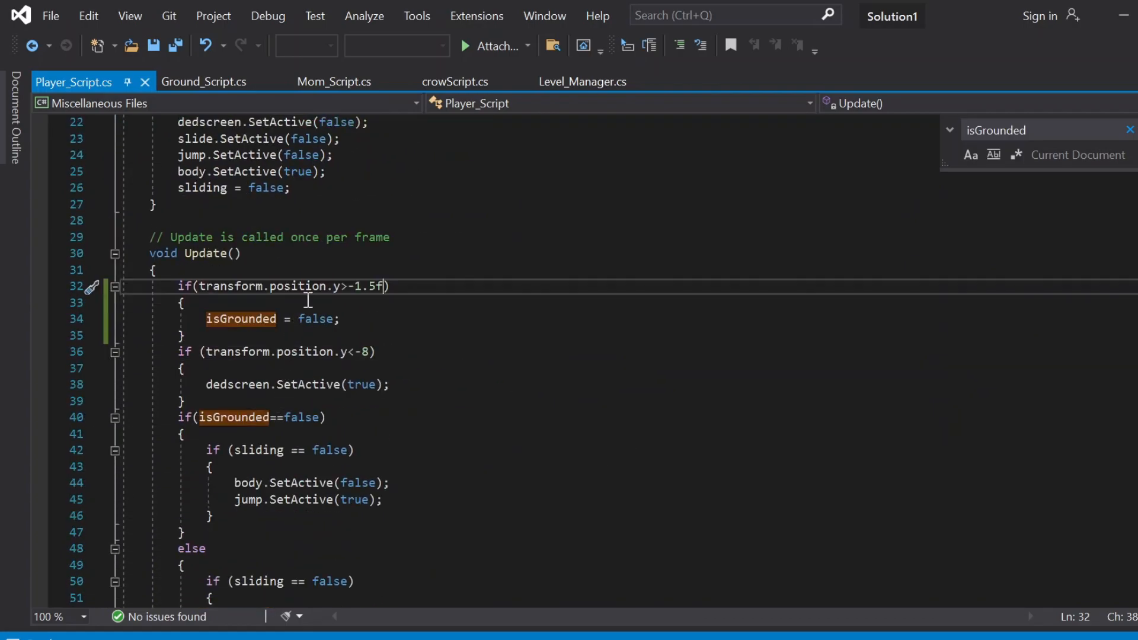
scroll("down", 3)
type("speed+=incPerSec*Time")
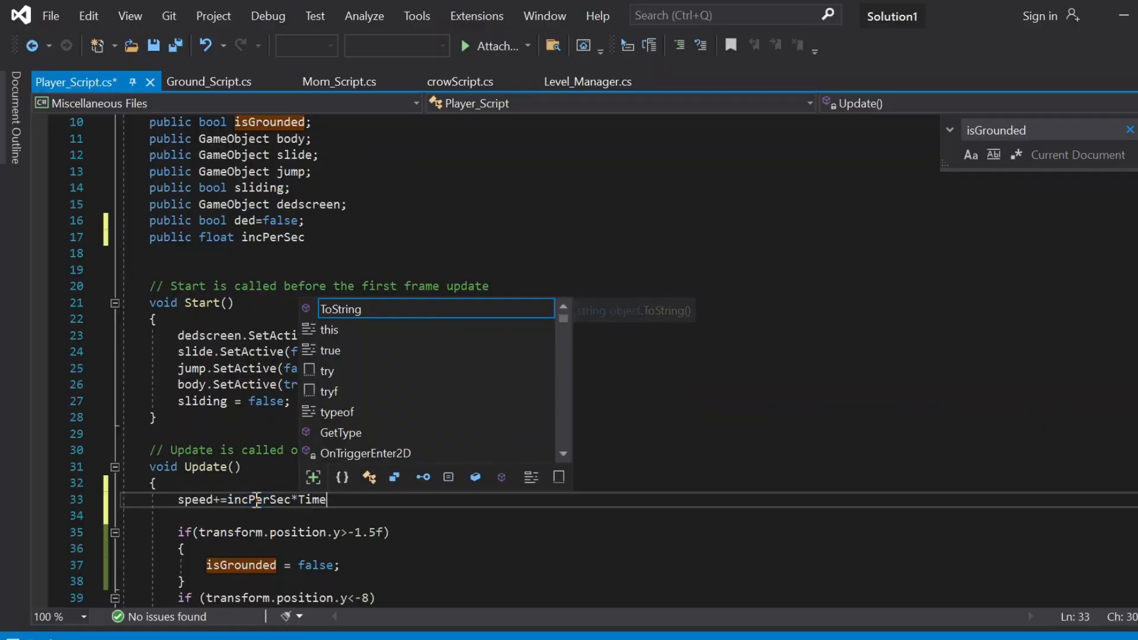
Step: Complete 'speed += incPerSec * Time.deltaTime;' and initialise incPerSec to 0.1f in its declaration
type(".del")
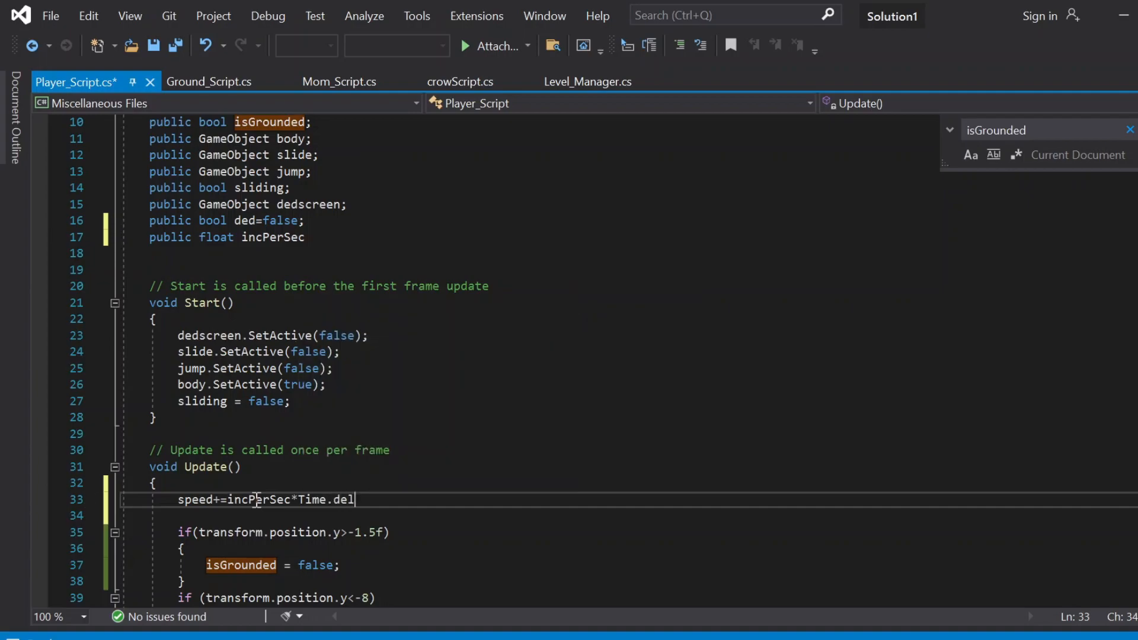
type("taTime;")
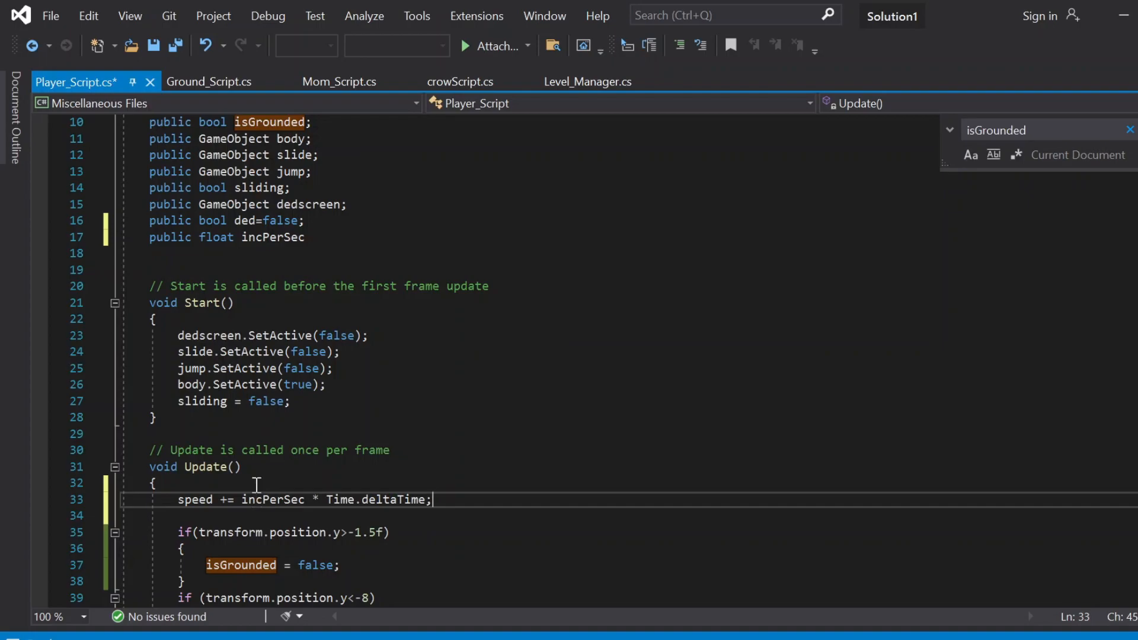
left_click(272, 237)
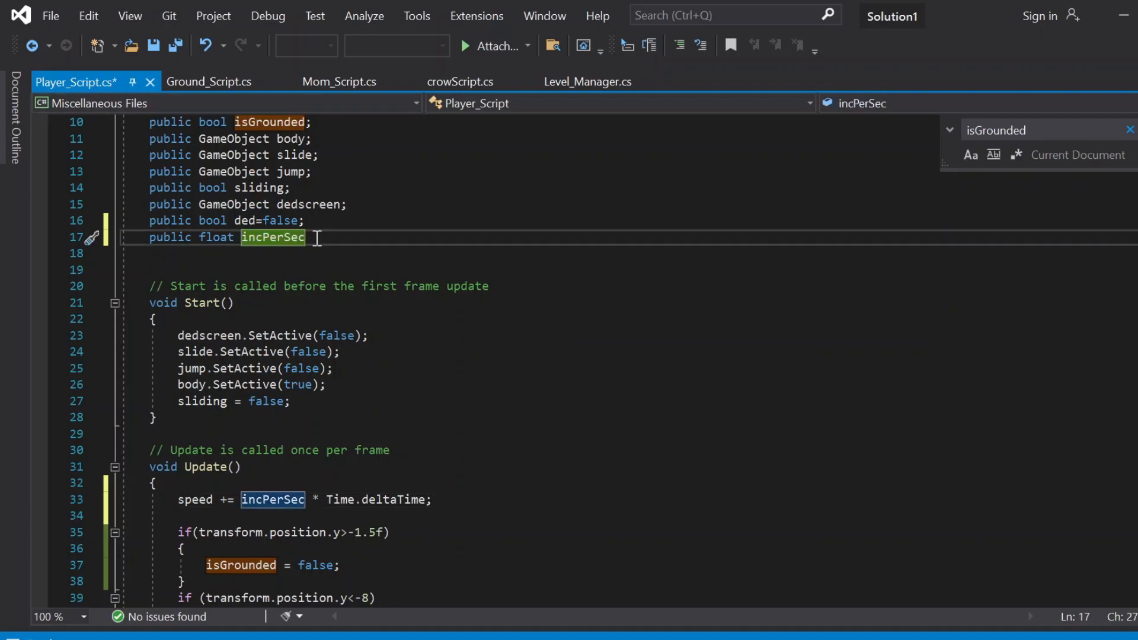
type("= 0")
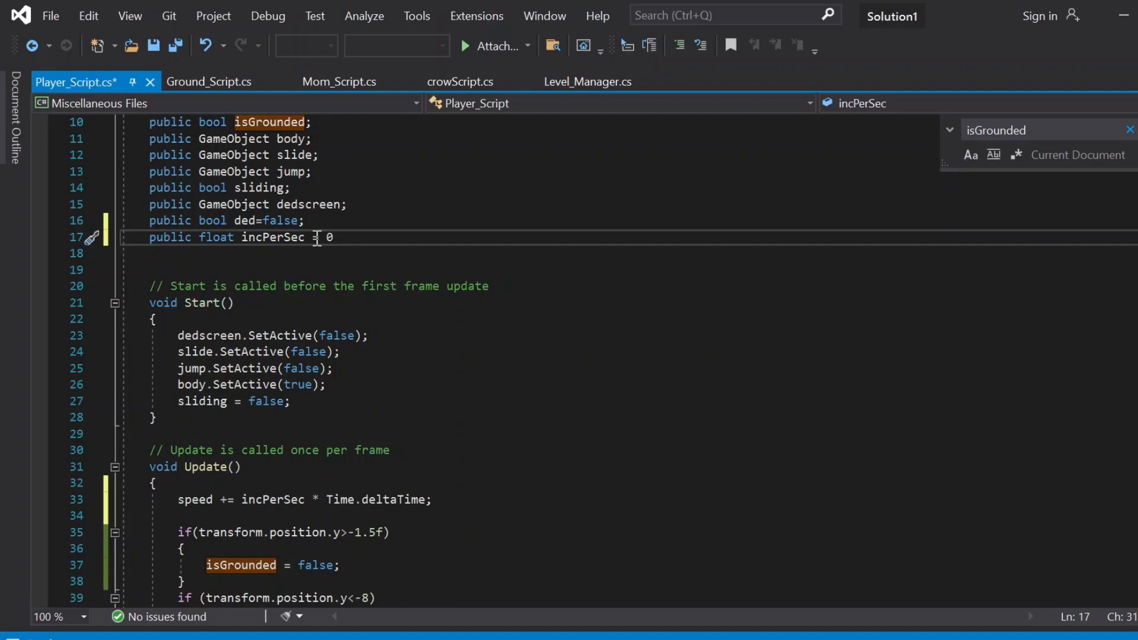
type(".")
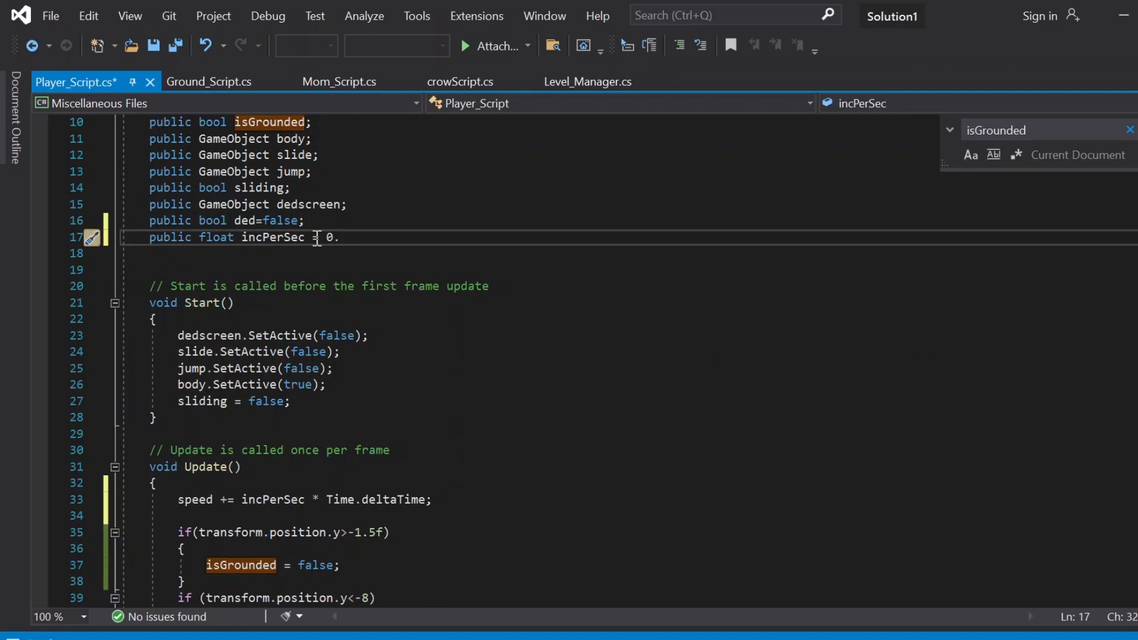
type("1;")
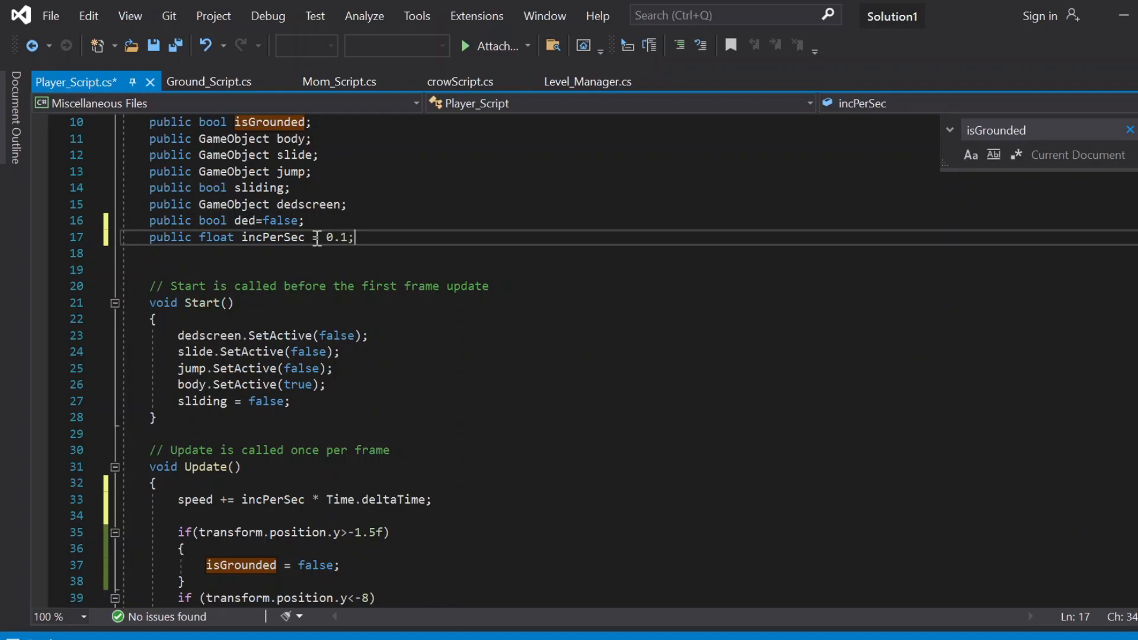
type("f")
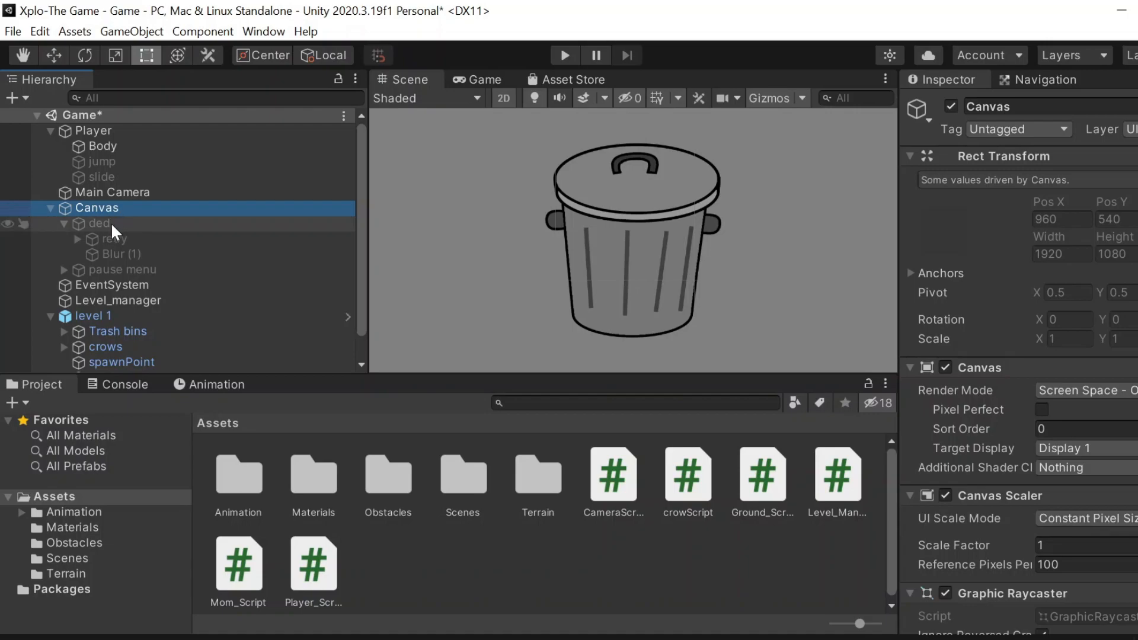
mouse_move(147, 229)
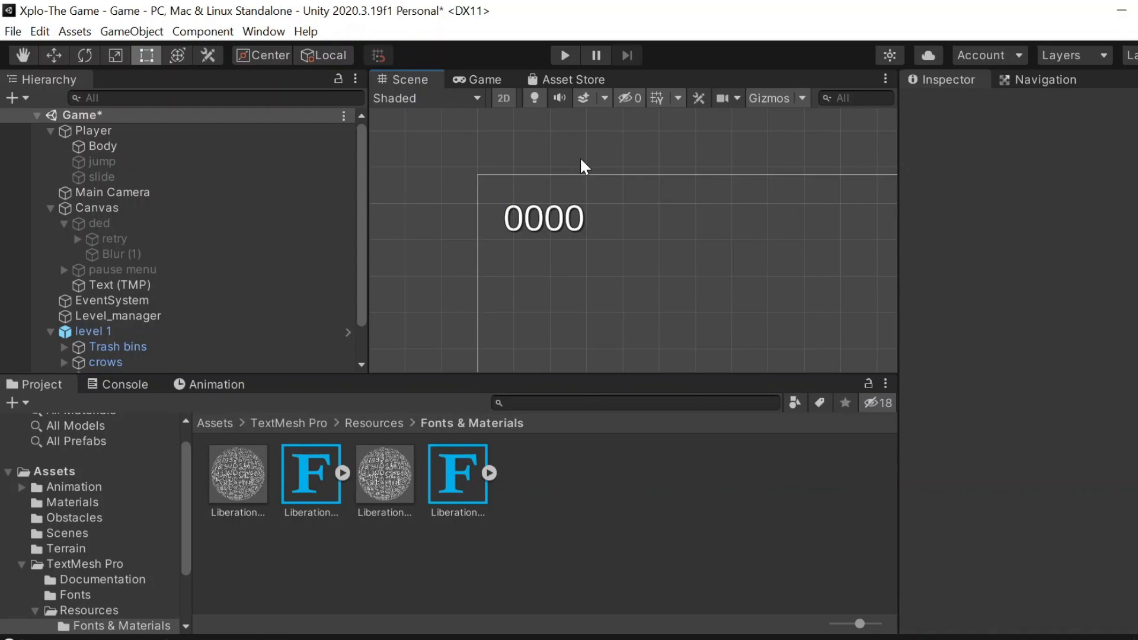
Step: Add a TextMeshPro text reading 0000 under the Canvas as the score counter
left_click(564, 54)
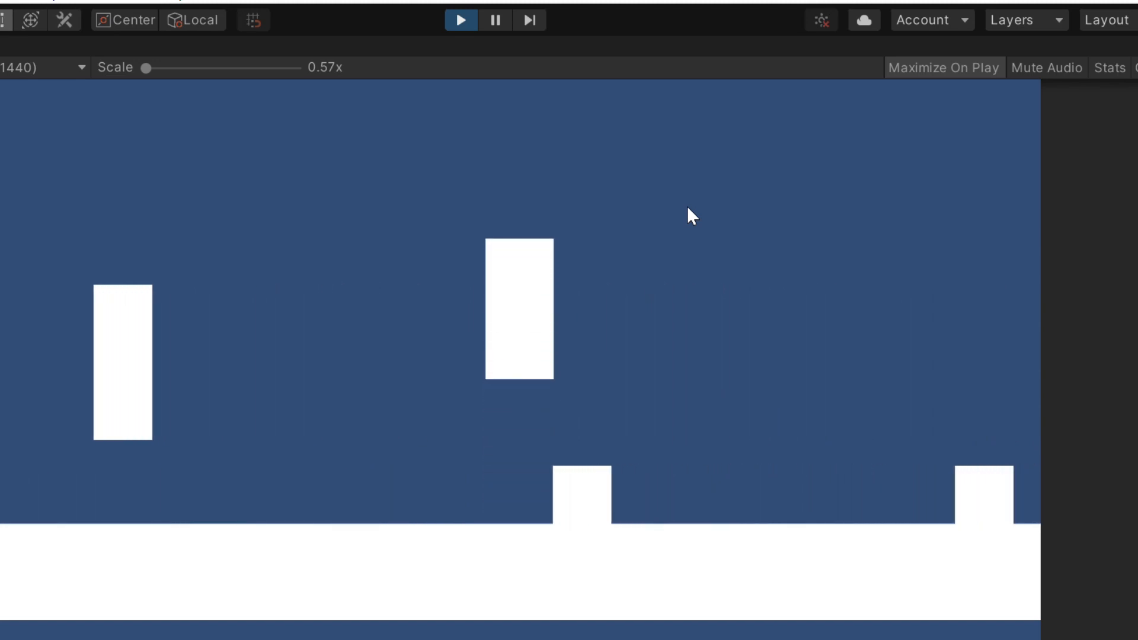
Step: Focus the running game and watch the score counter climb to 0176
left_click(460, 20)
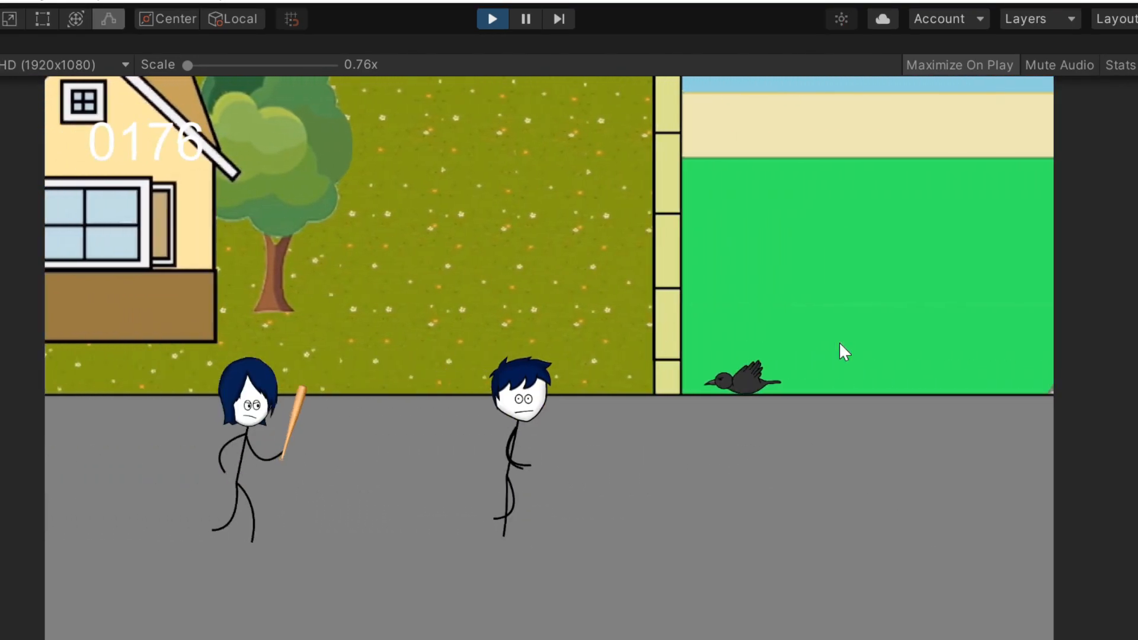